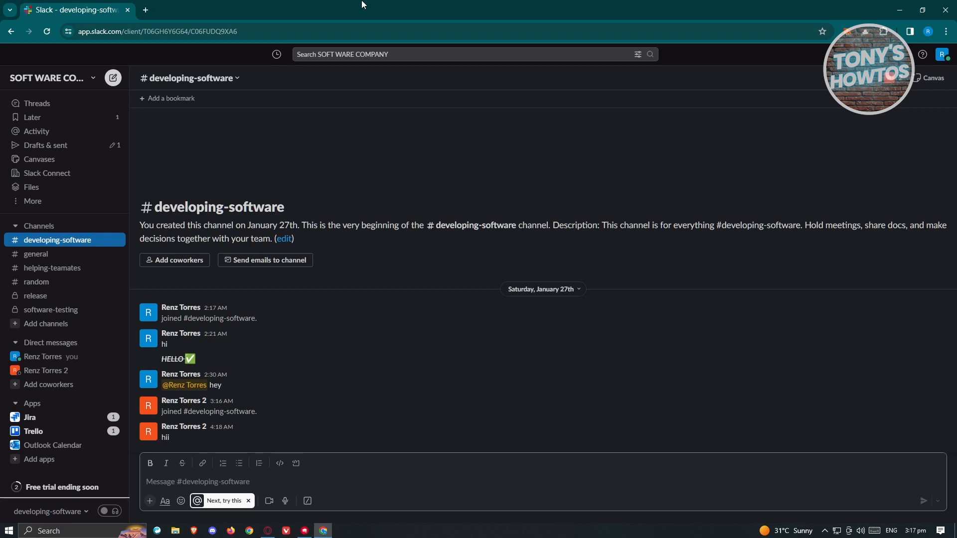
mouse_move(31, 201)
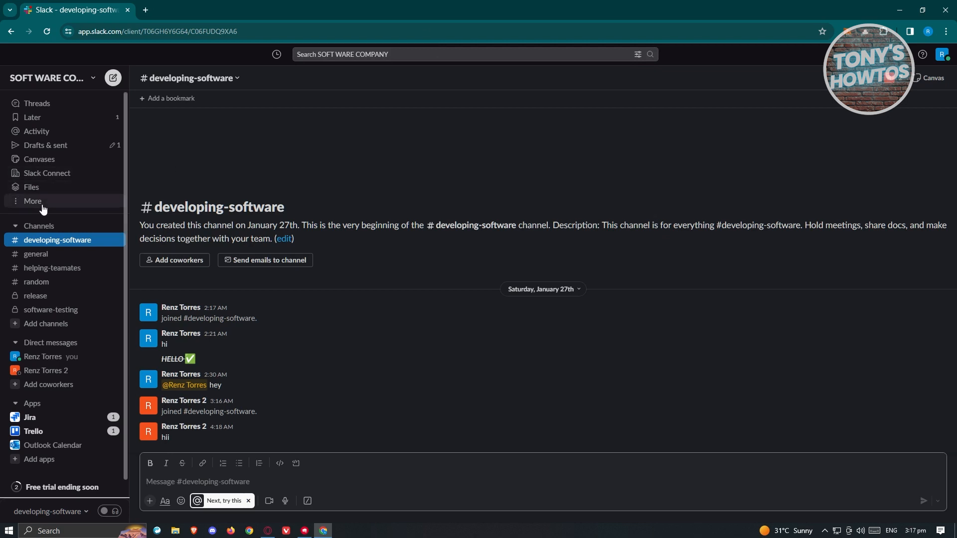
Expand the sidebar's More menu listing Unreads, All channels and Apps.
click(31, 202)
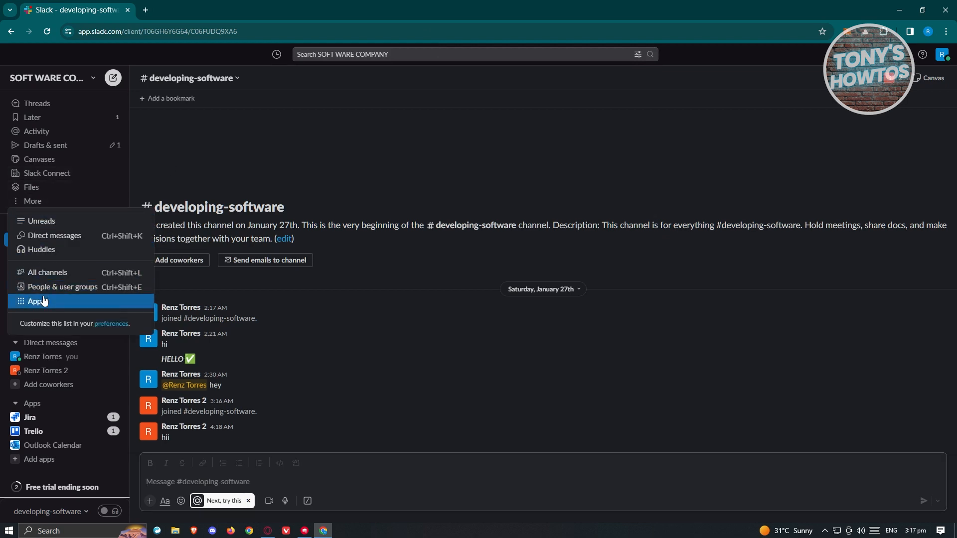
Search the workspace Apps page for 'poll' to list Simple Poll and similar apps.
click(37, 301)
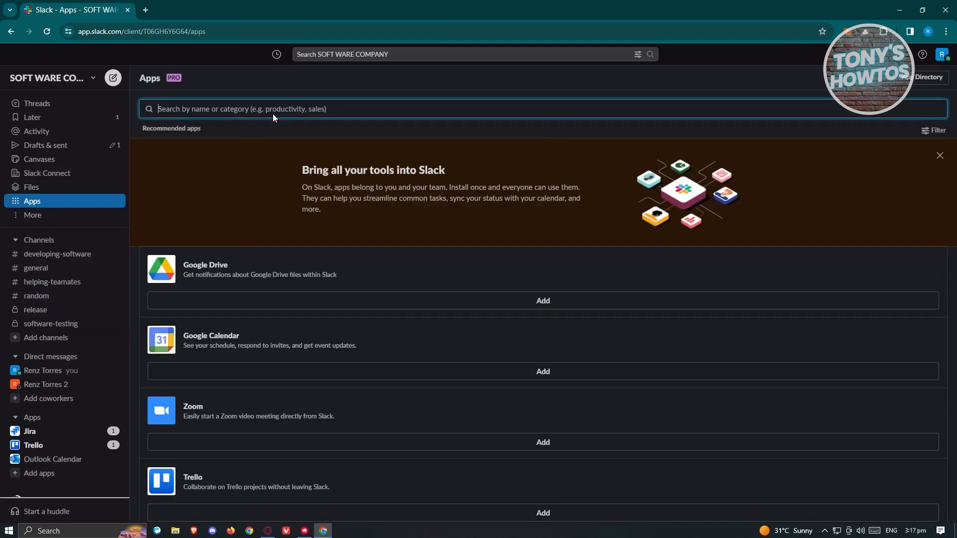
text(poll)
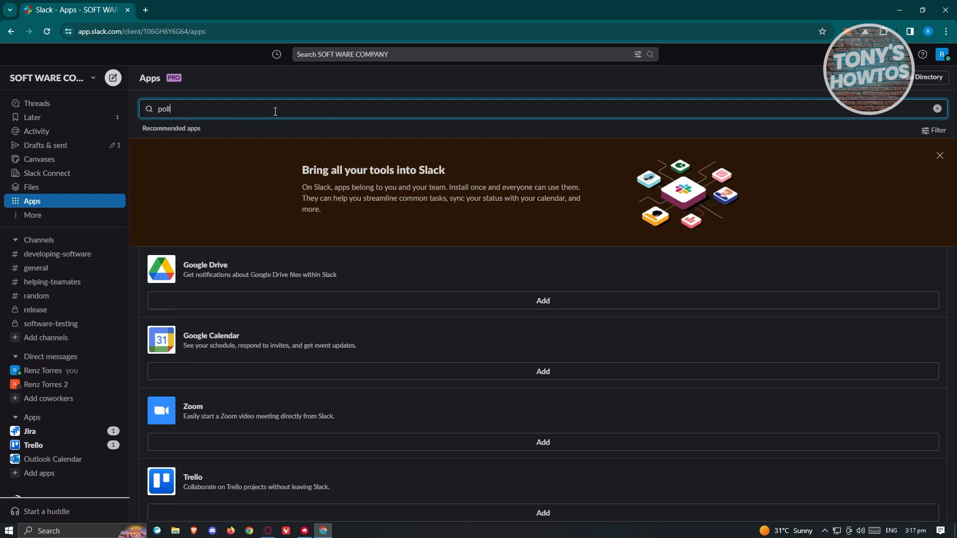
text(poll)
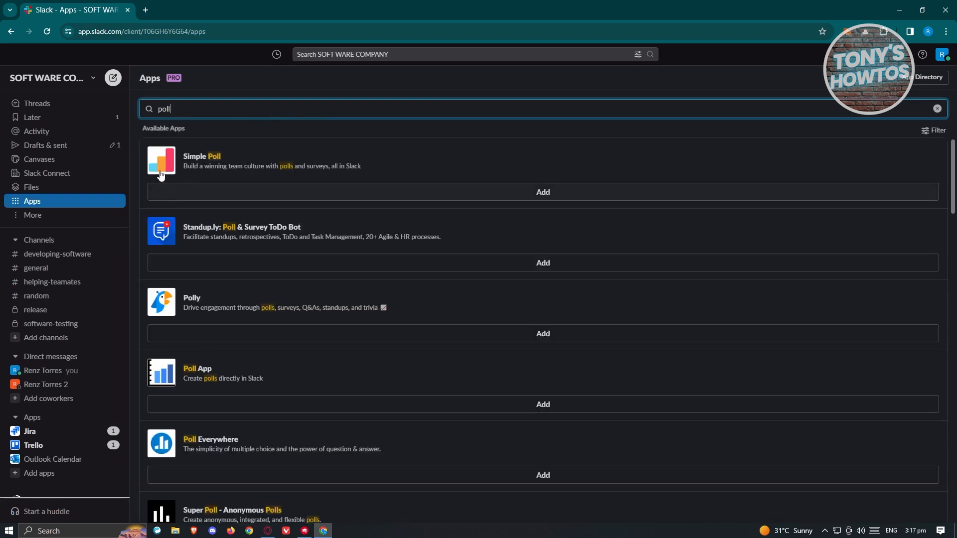
mouse_move(421, 199)
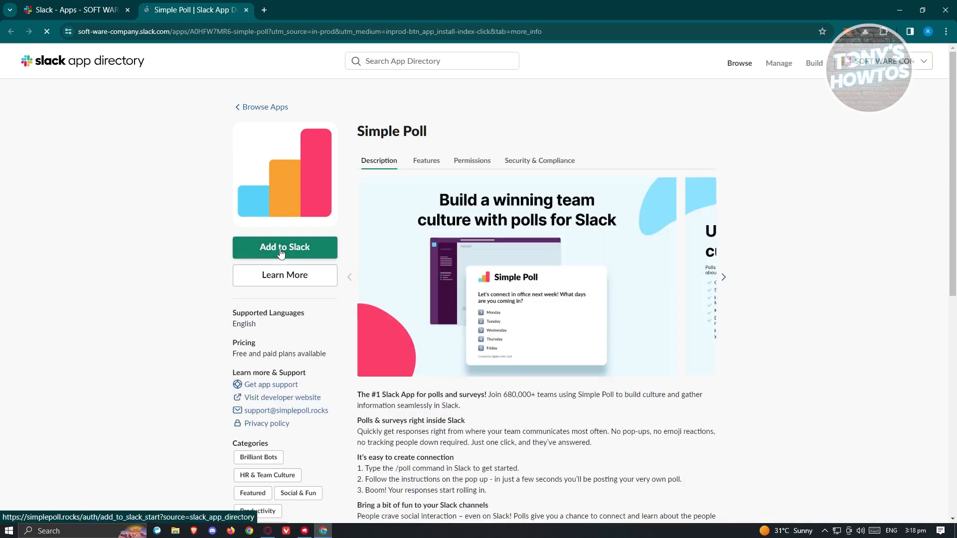
Add Simple Poll to Slack and allow it access to the SOFT WARE COMPANY workspace.
click(284, 248)
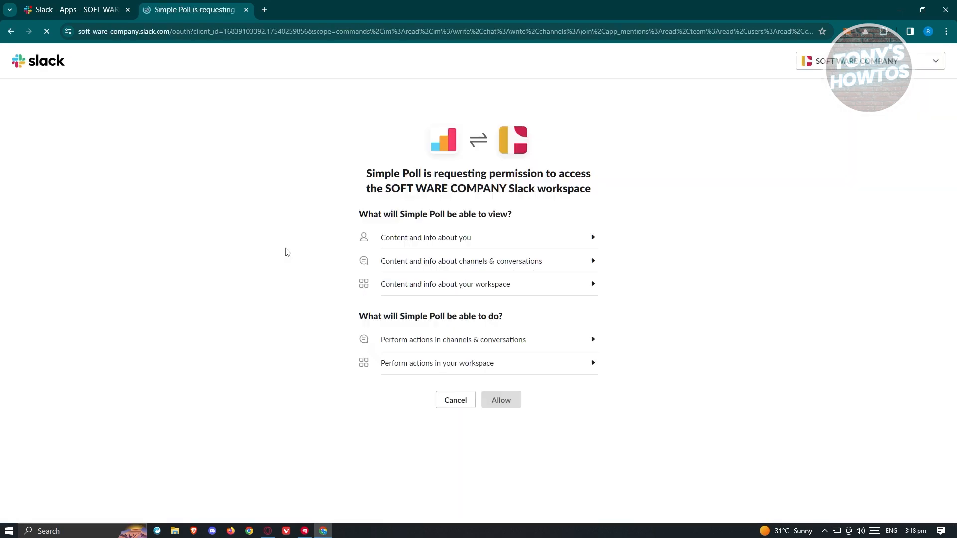
click(500, 399)
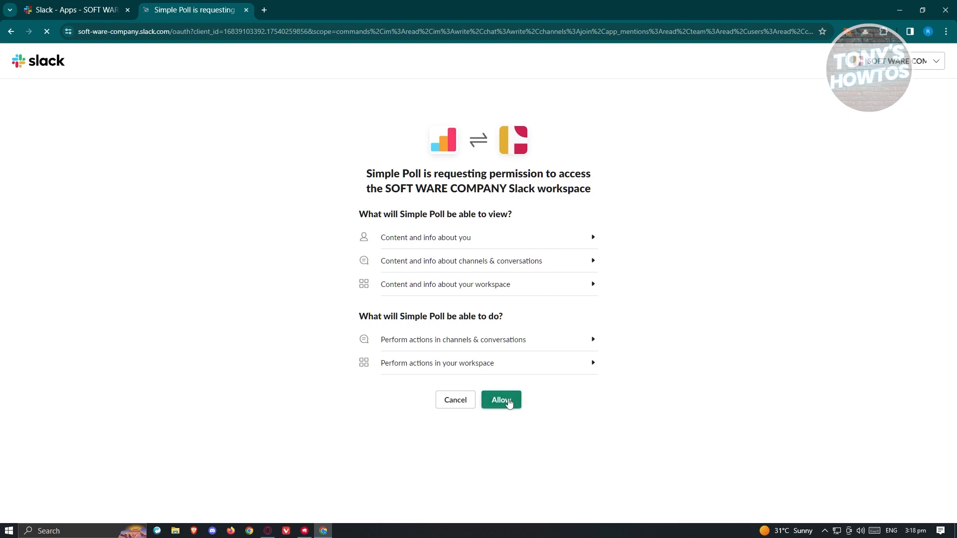
click(500, 400)
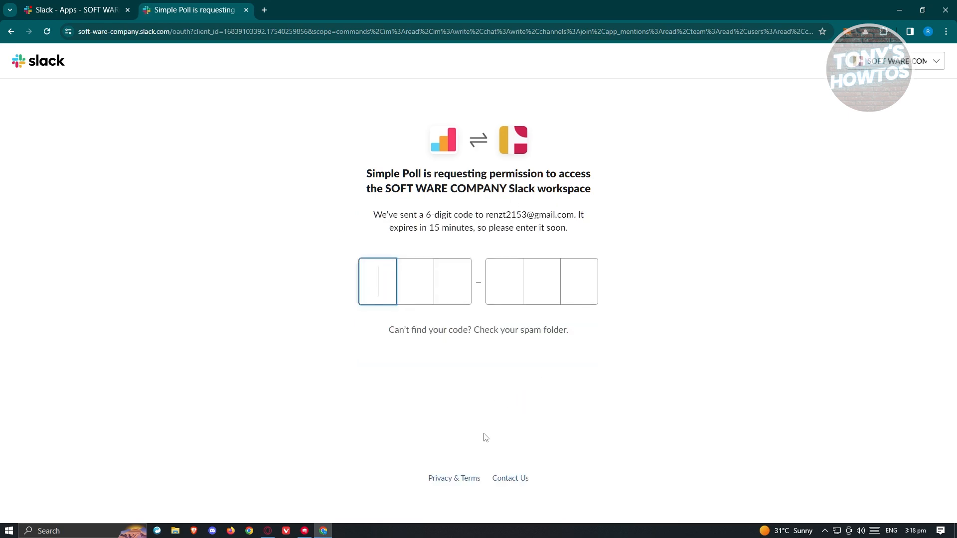
mouse_move(487, 173)
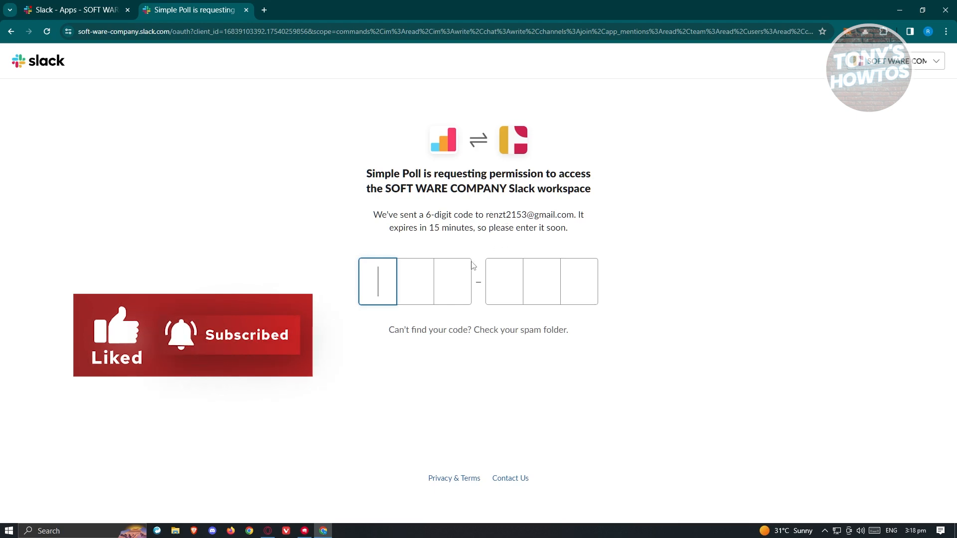
click(315, 10)
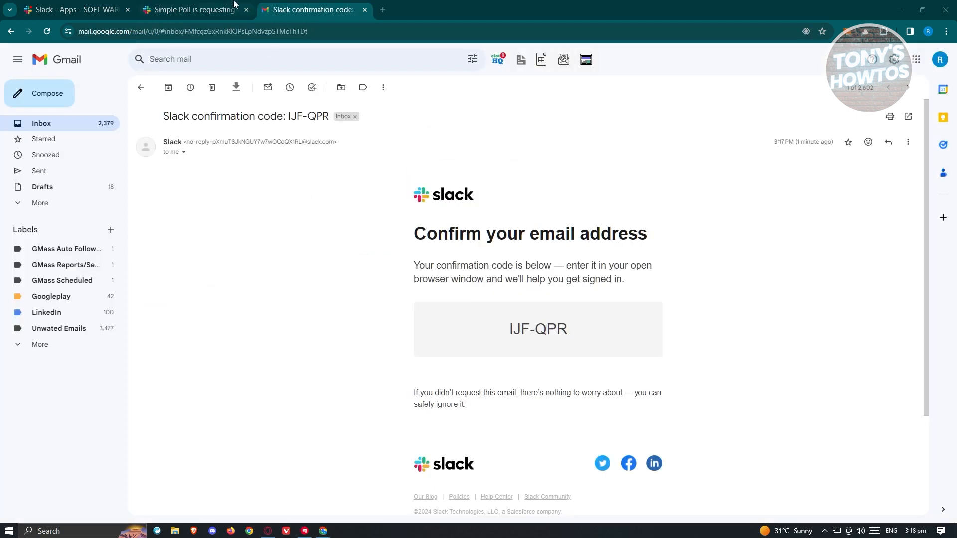
click(192, 9)
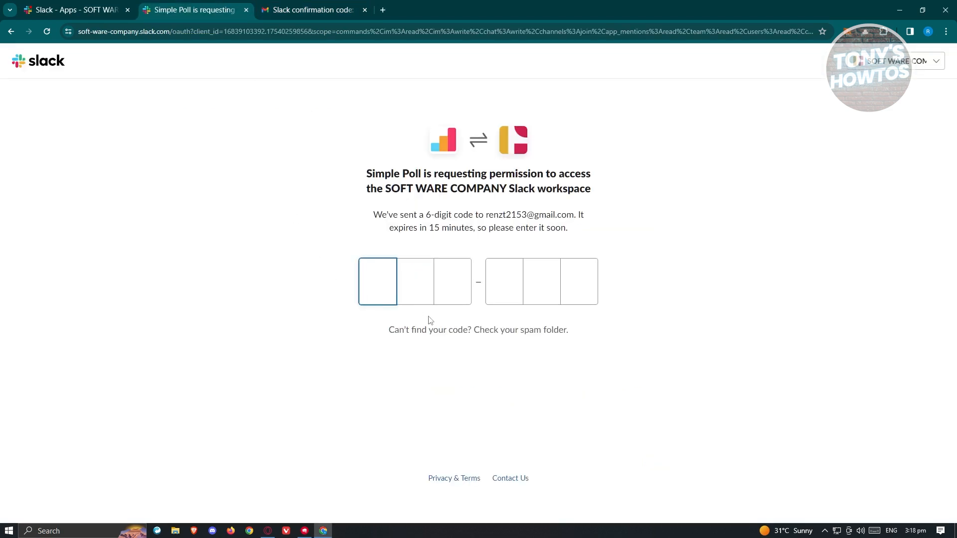
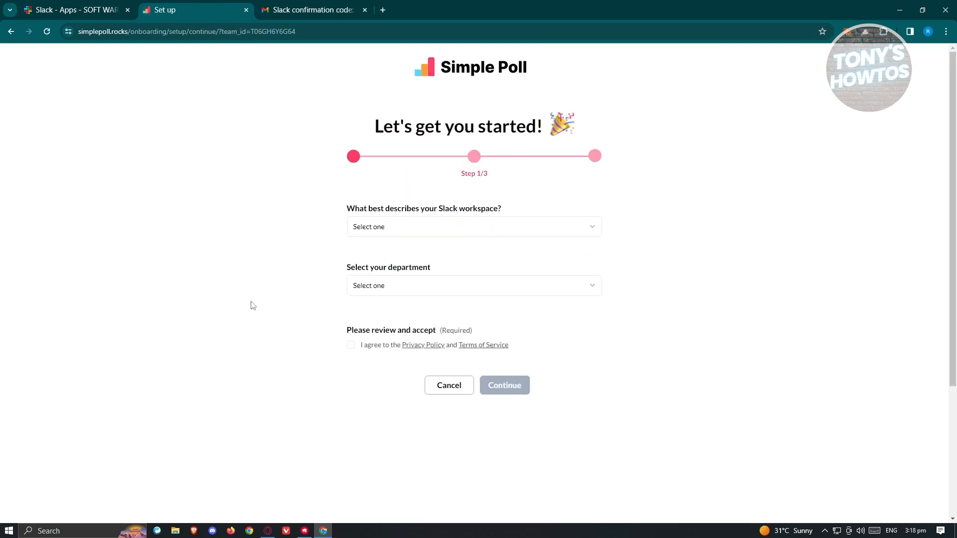
mouse_move(428, 231)
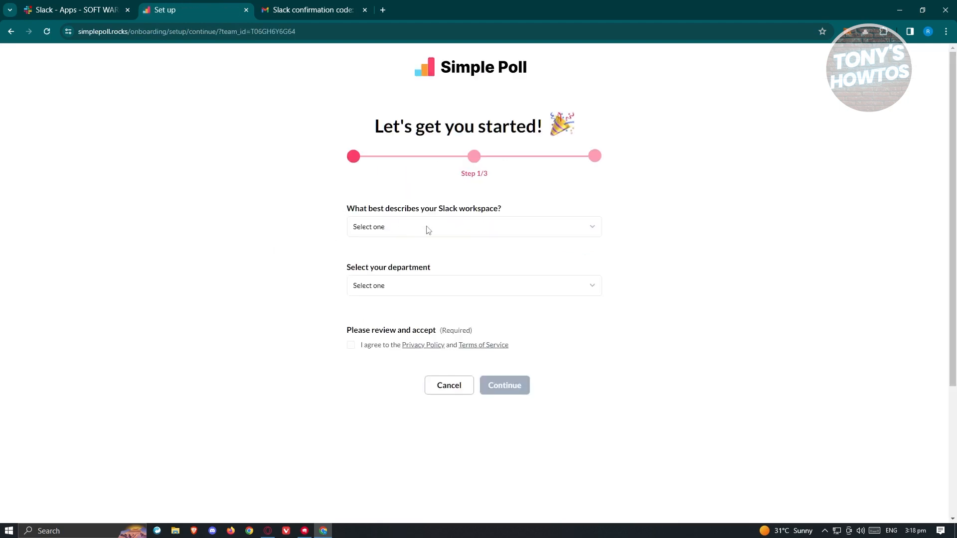
Describe the workspace as a Company in IT, accept the terms and continue to step 2.
click(473, 227)
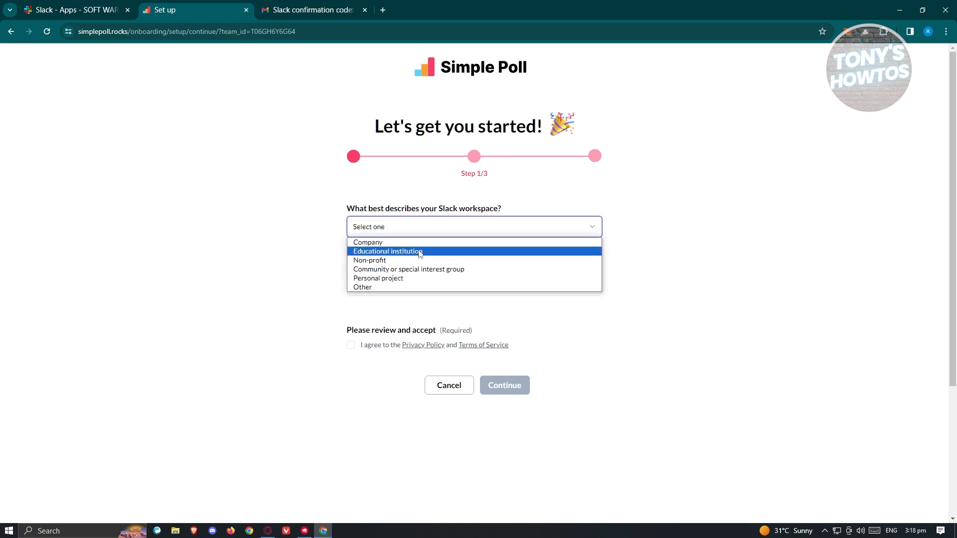
click(368, 241)
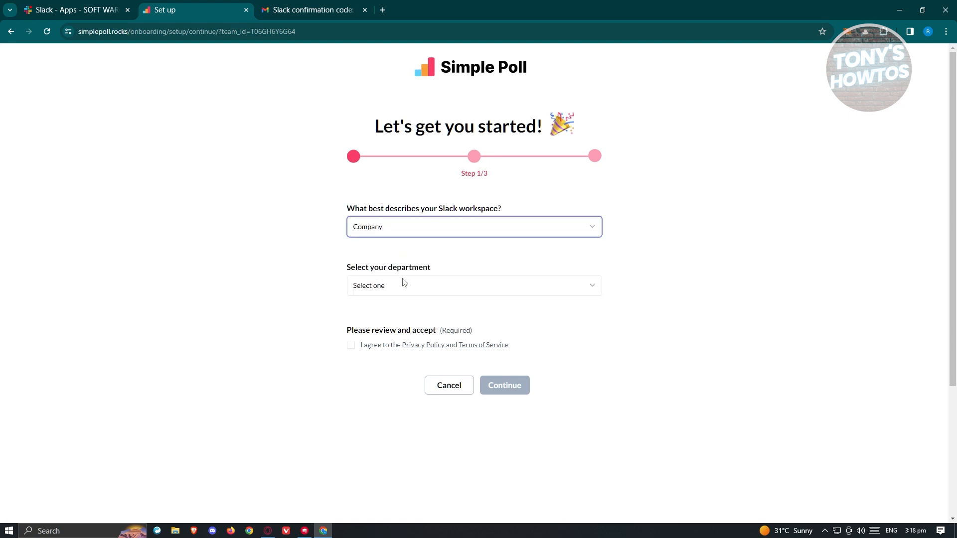
click(474, 285)
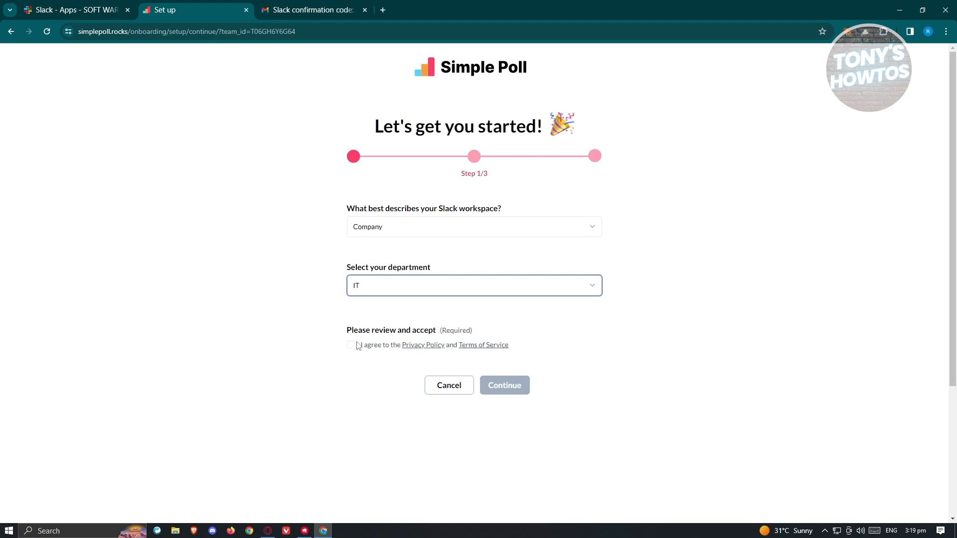
mouse_move(357, 361)
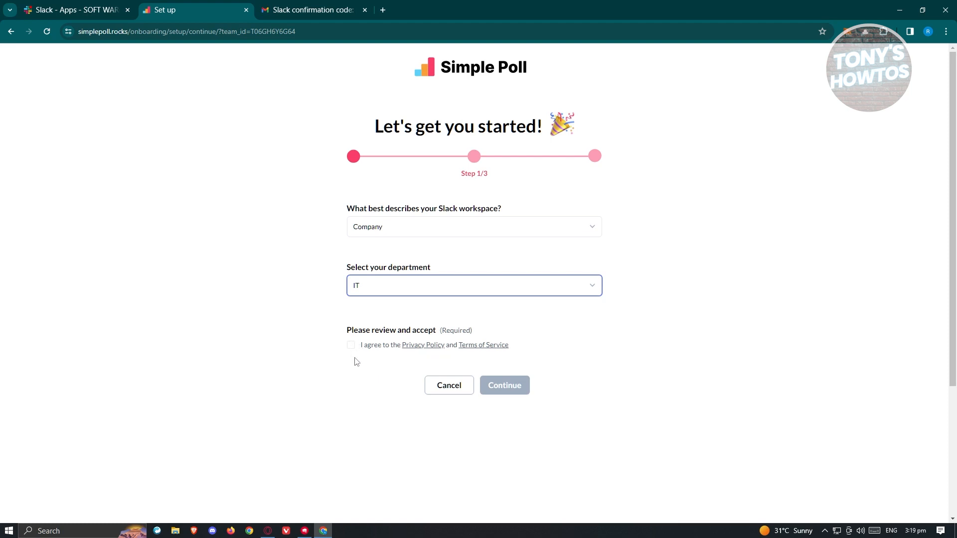
click(350, 345)
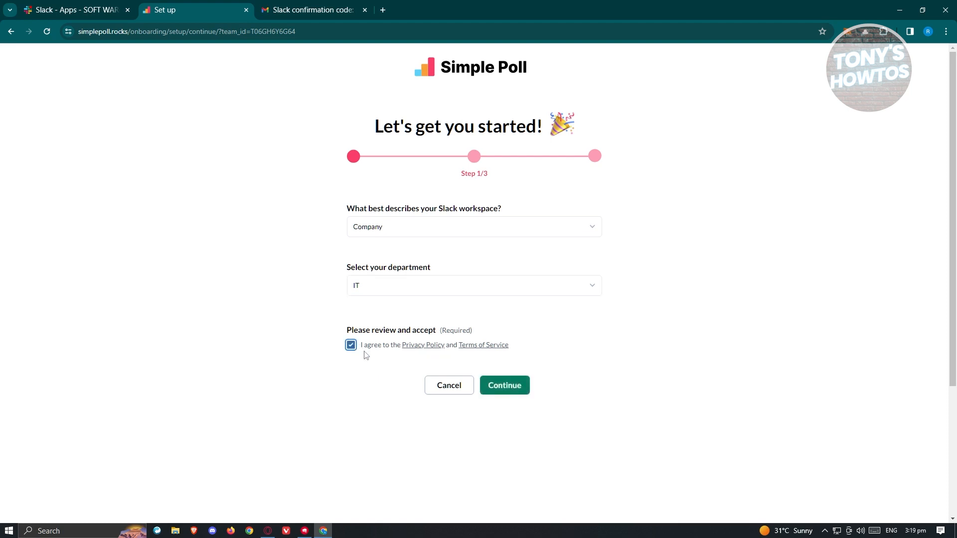
click(504, 385)
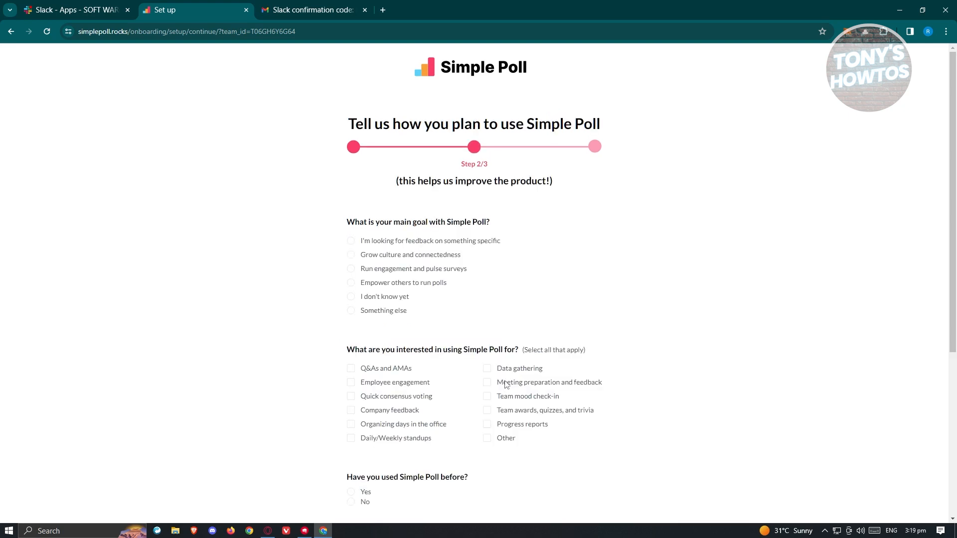
mouse_move(391, 292)
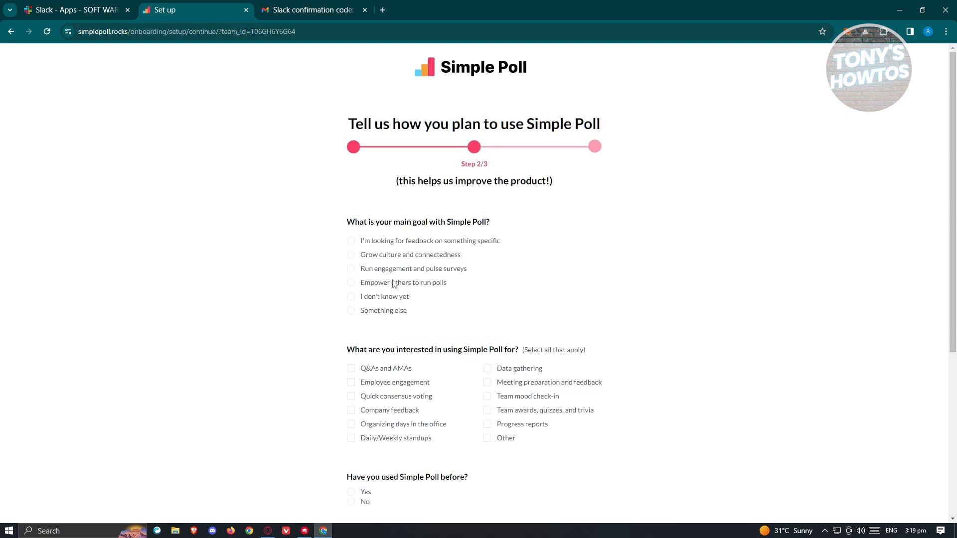
Answer the survey: feedback on something specific, Q&As and AMAs, never used before, then continue.
click(351, 241)
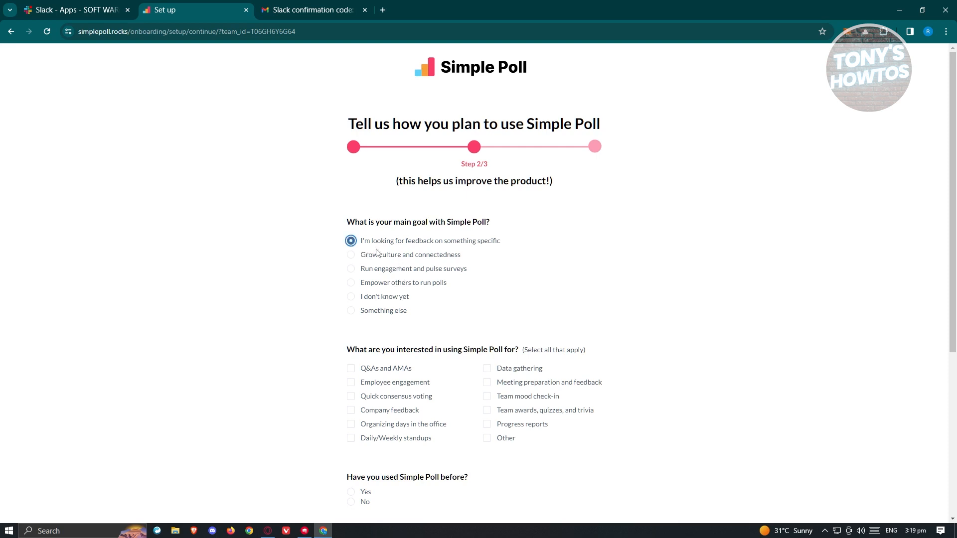
scroll(down, 3)
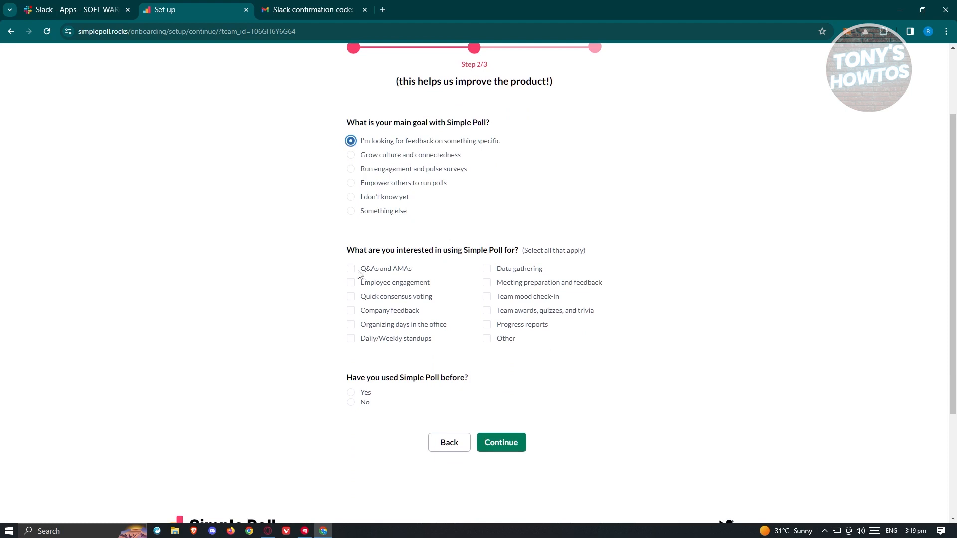
click(351, 268)
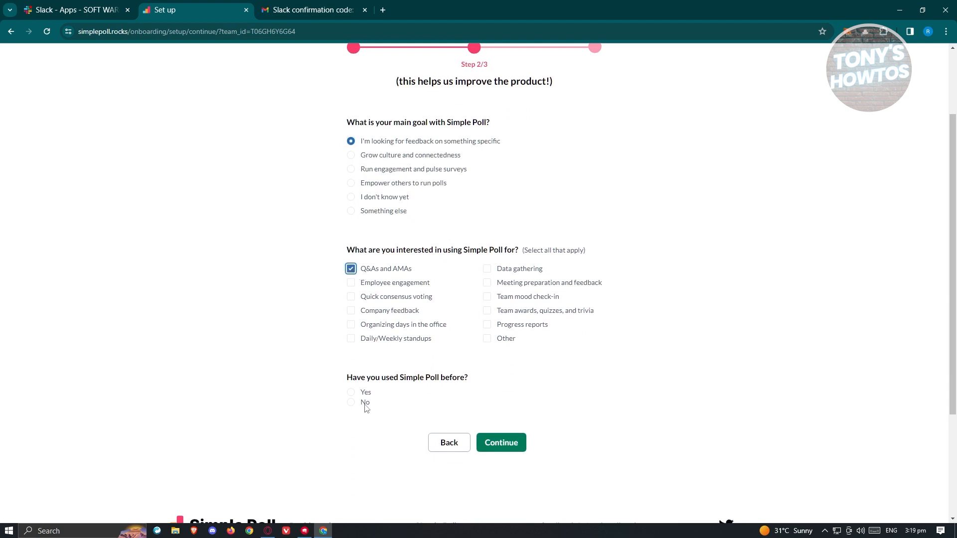
click(351, 402)
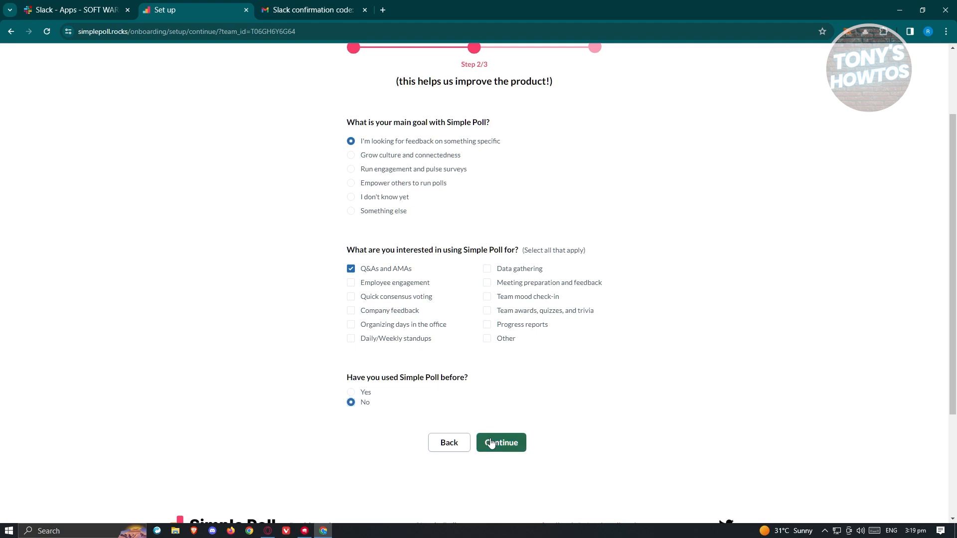
click(500, 443)
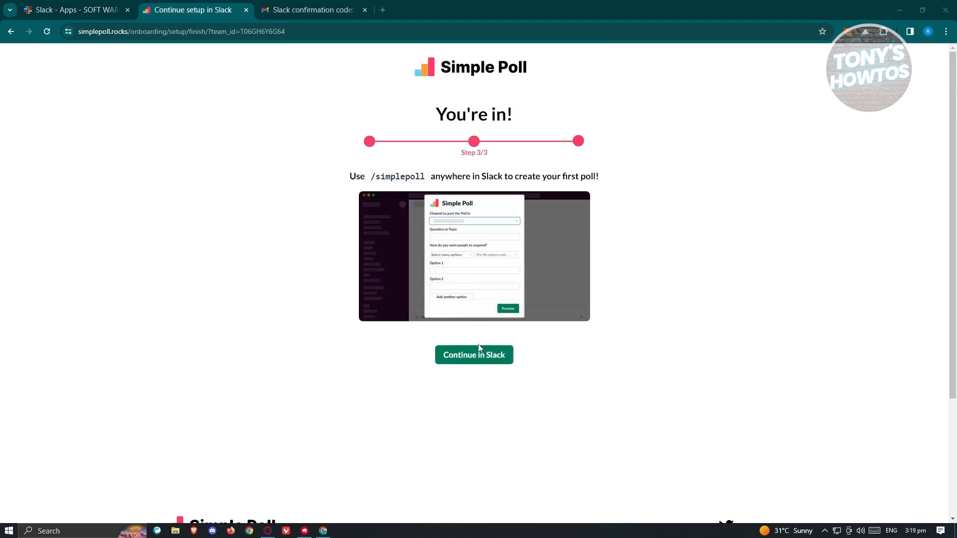
Continue in Slack from the You're in! page, returning to the workspace with Simple Poll installed.
click(473, 355)
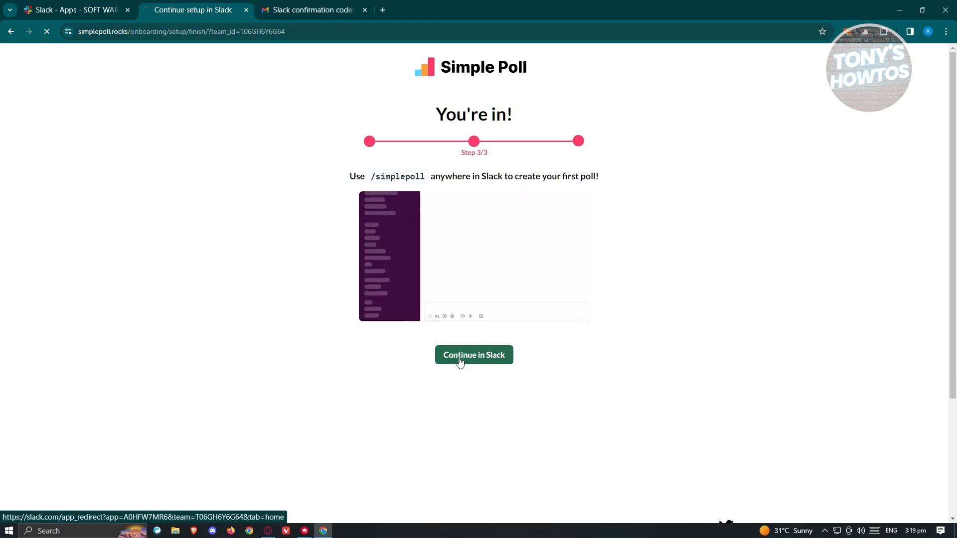
click(473, 355)
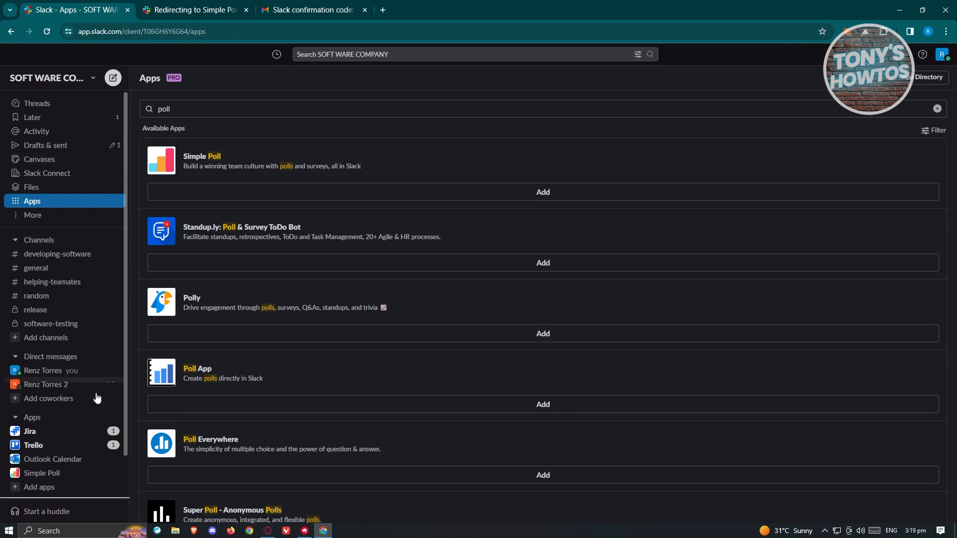
Run /poll in #developing-software to bring up Simple Poll's Create Poll form.
click(58, 239)
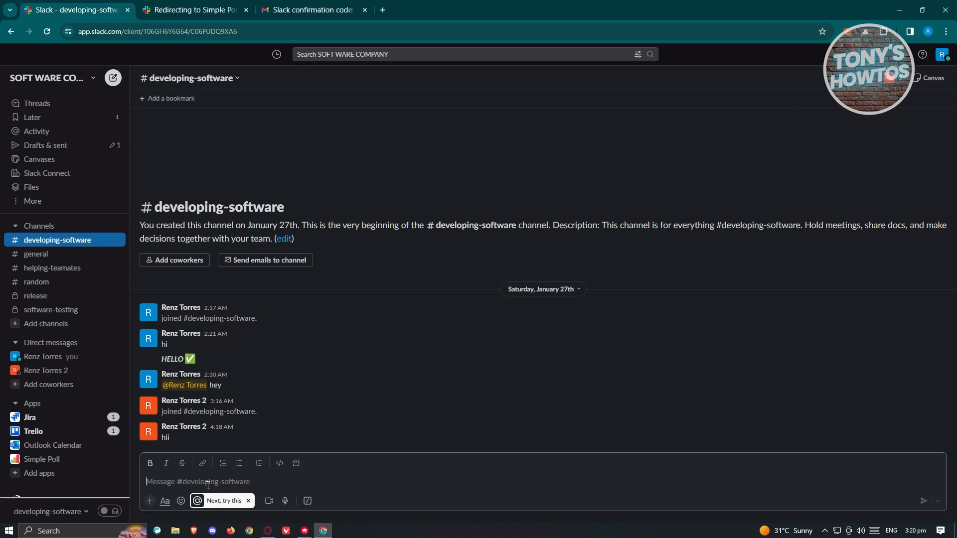
text(/)
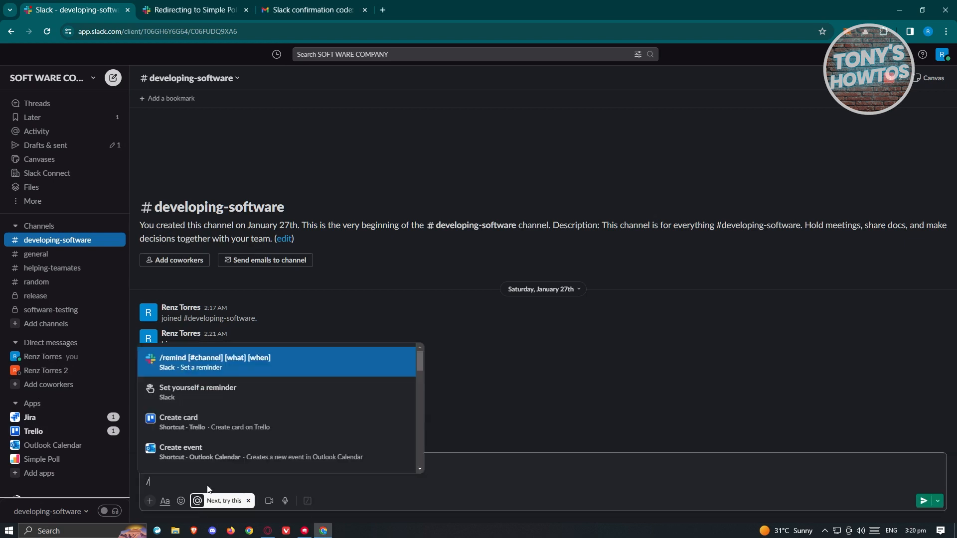
text(po)
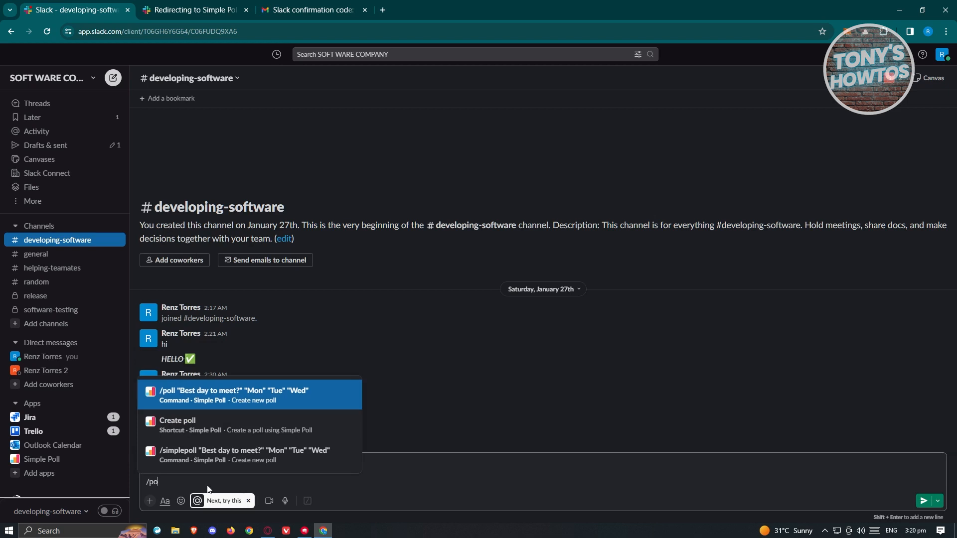
text(ll)
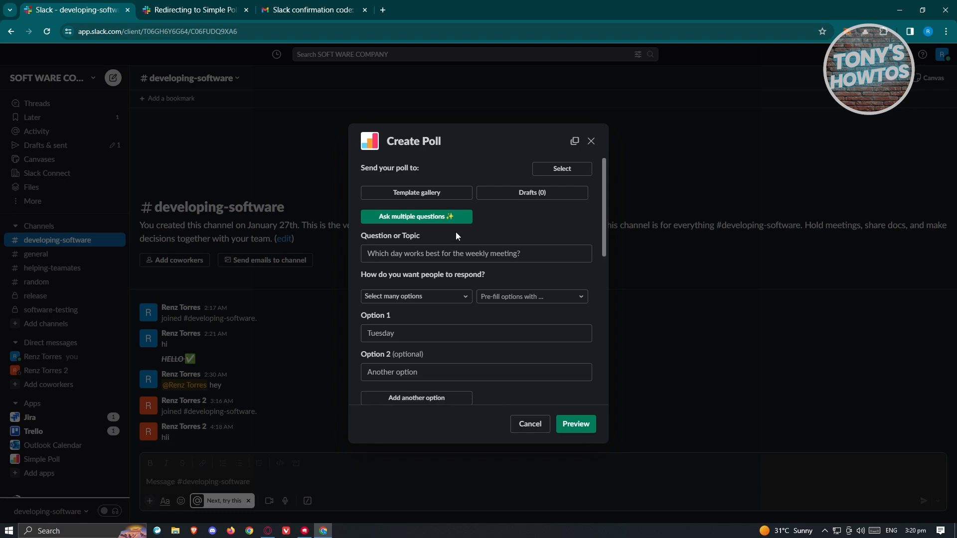
mouse_move(469, 291)
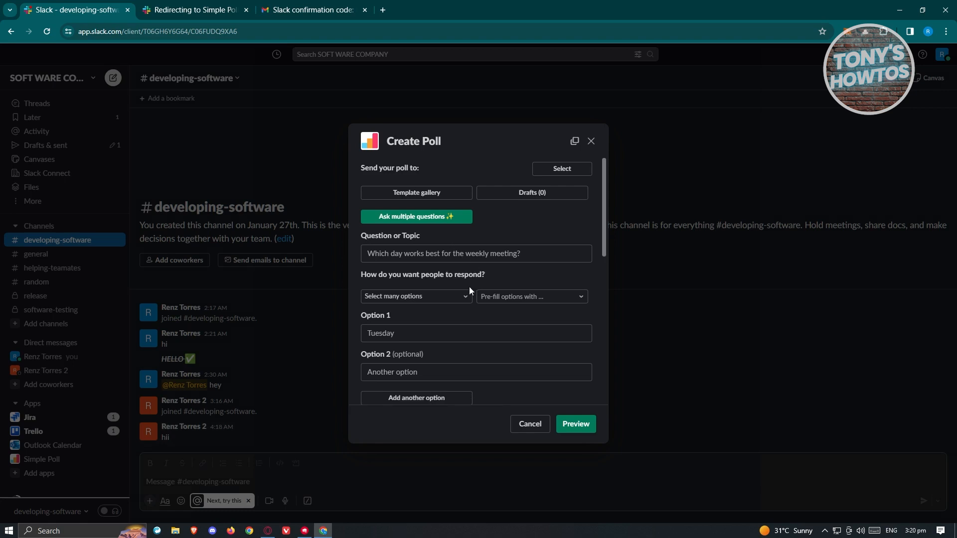
scroll(down, 3)
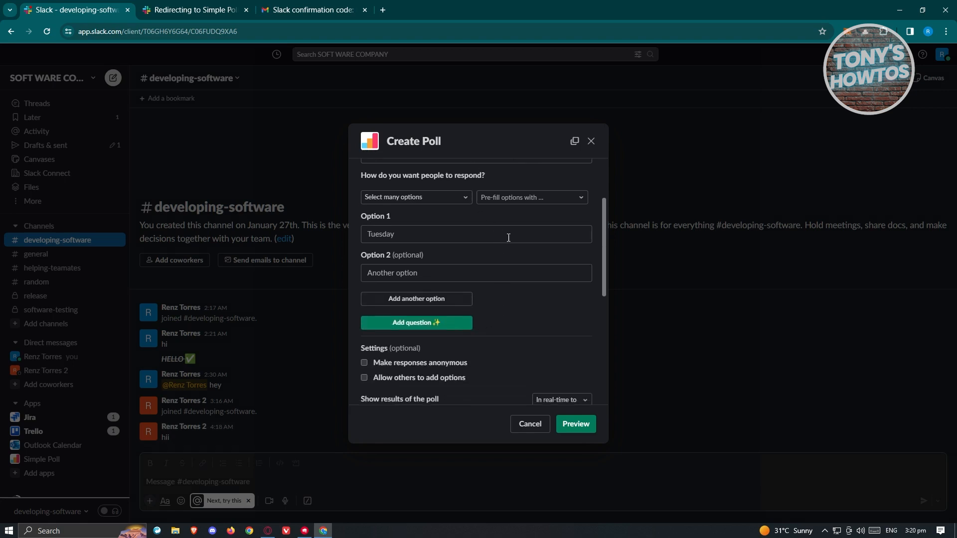
mouse_move(443, 336)
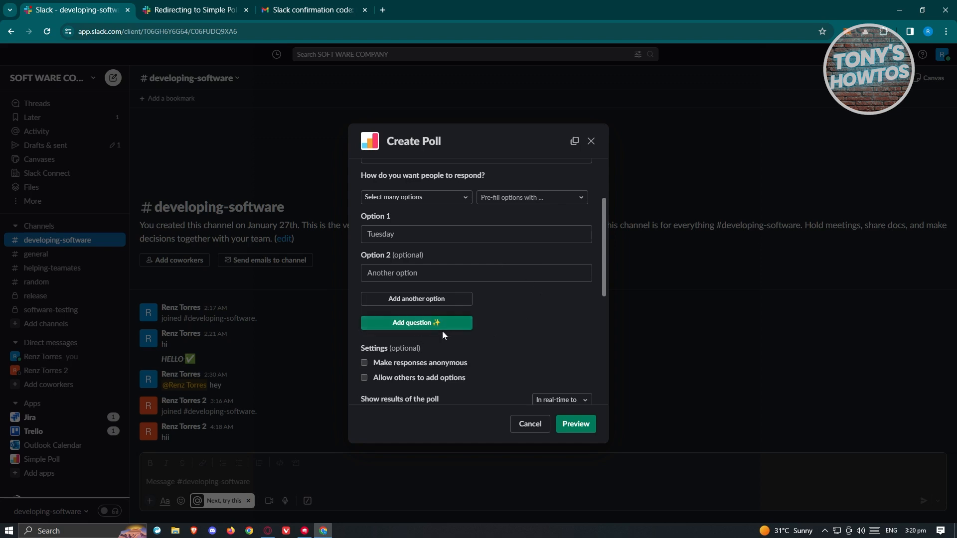
scroll(down, 3)
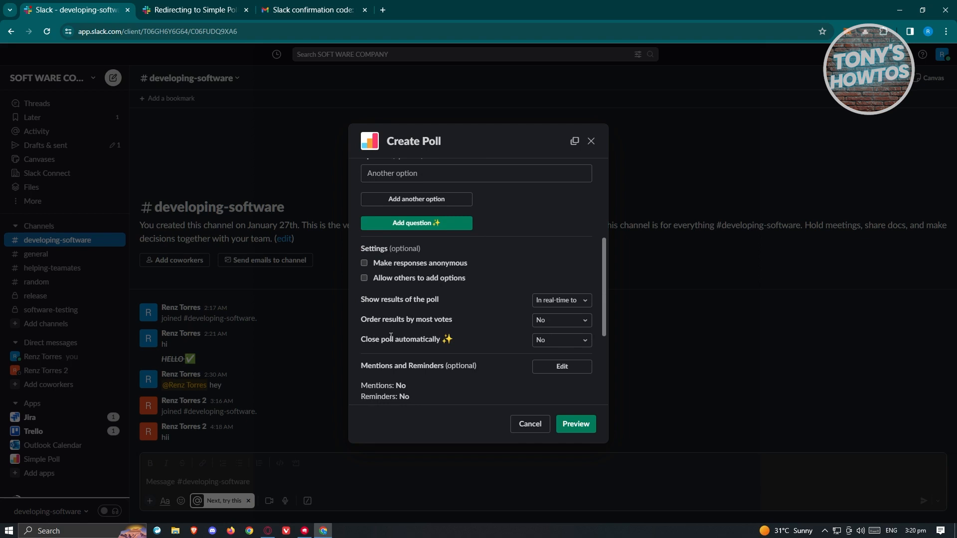
scroll(down, 3)
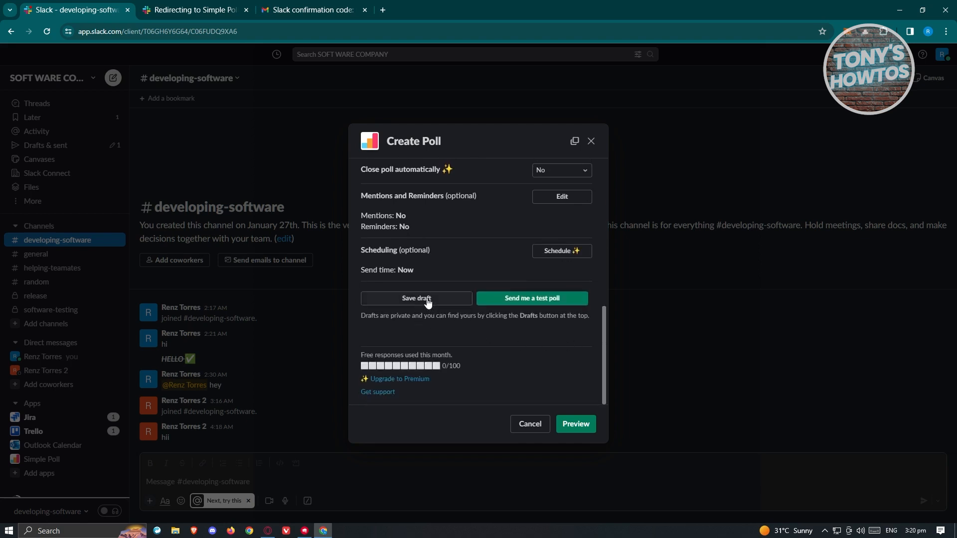
mouse_move(539, 302)
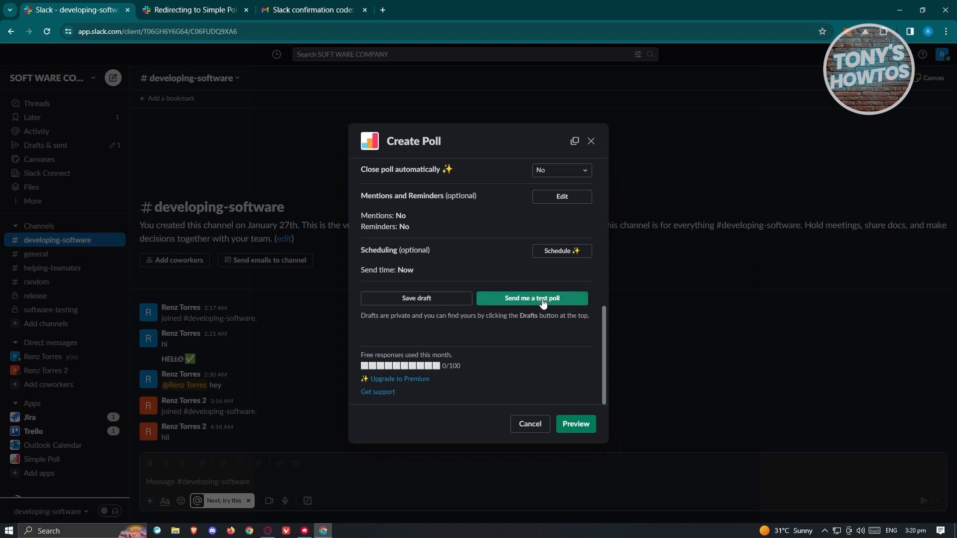
scroll(up, 3)
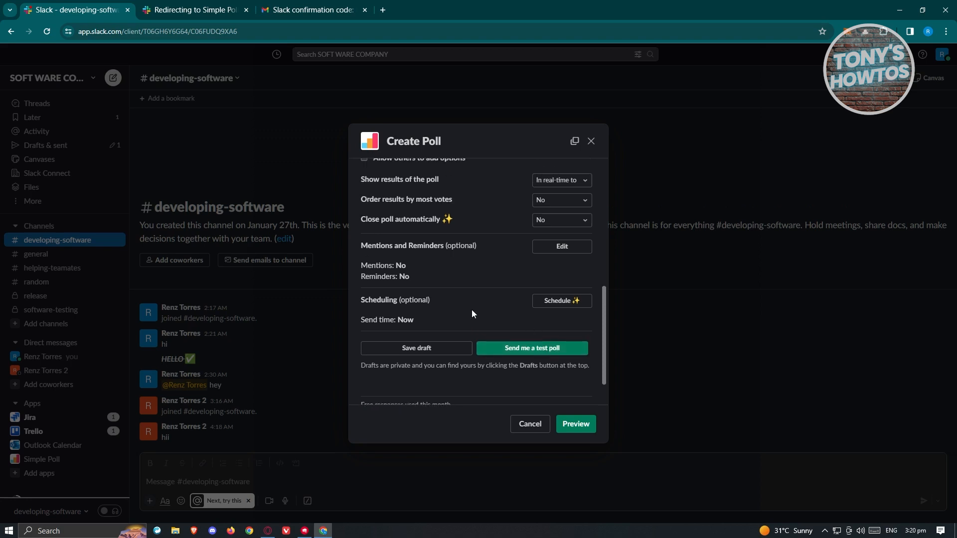
scroll(up, 3)
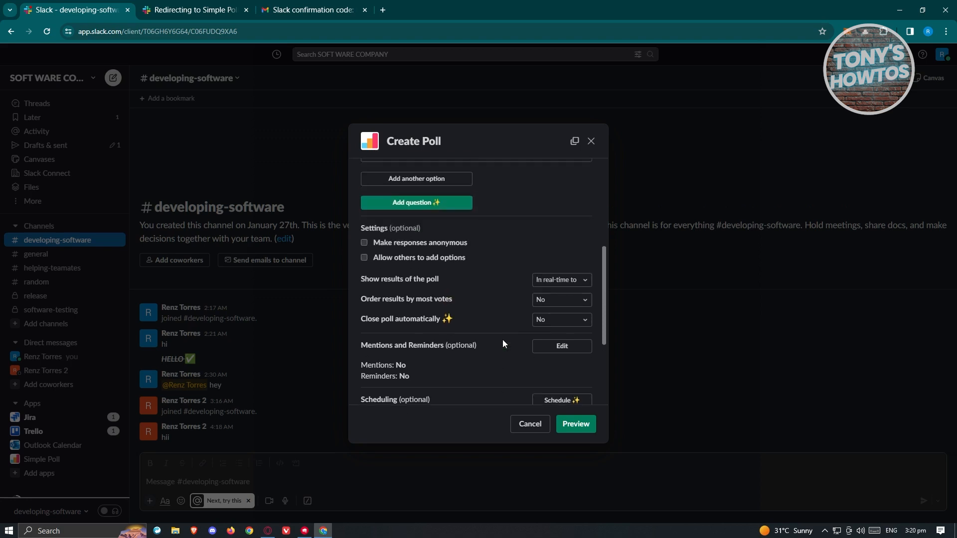